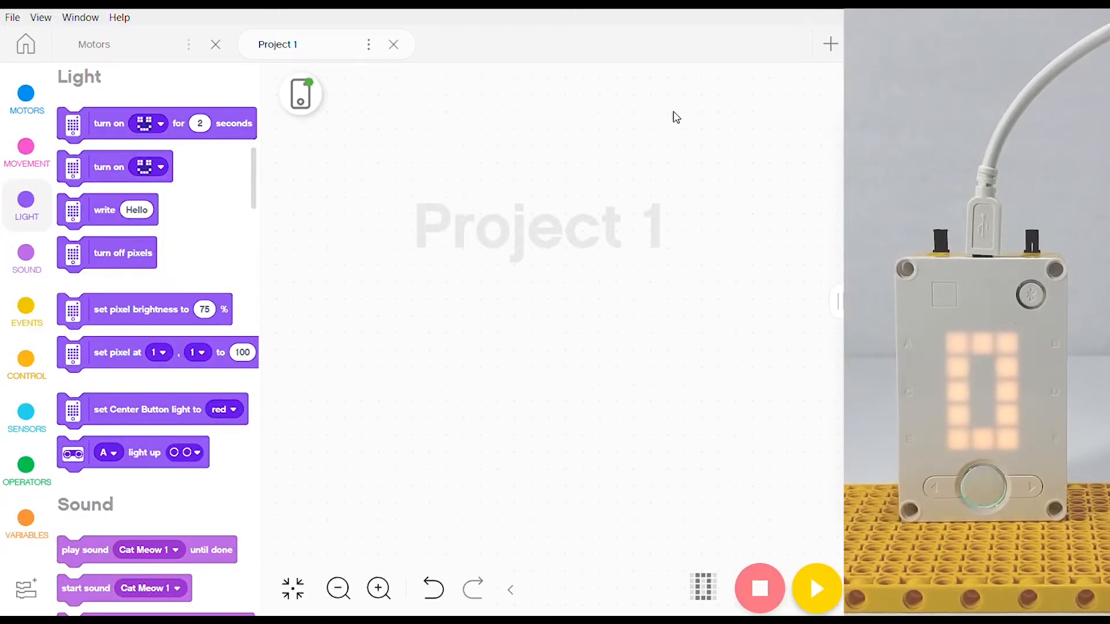
pyautogui.moveTo(526, 147)
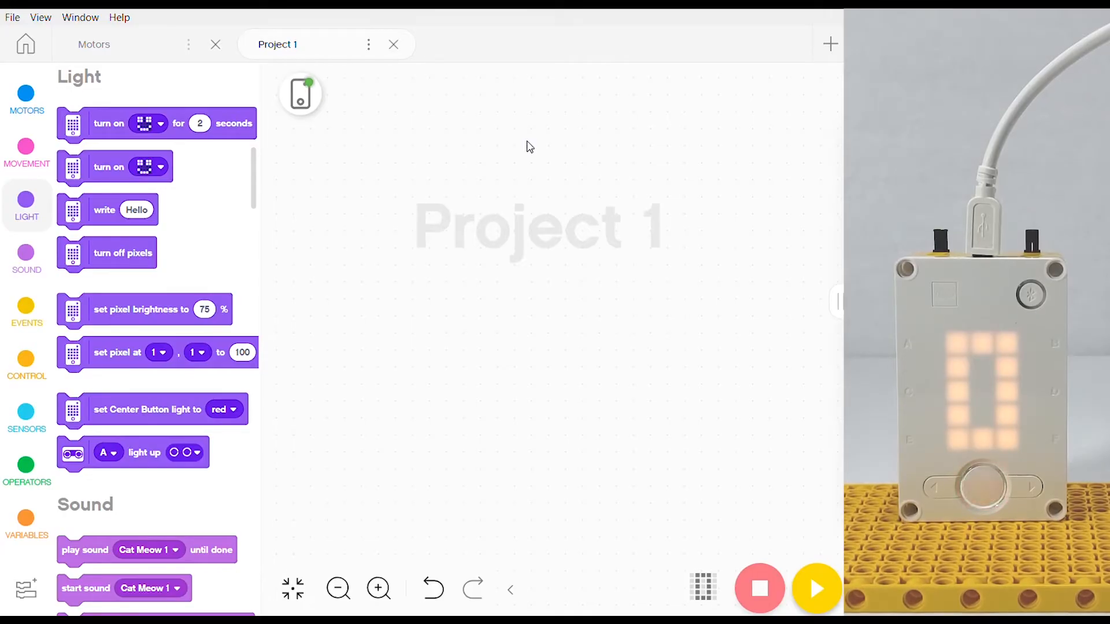
# - Place a 'when program starts' event block from the Events category onto the empty canvas
pyautogui.click(27, 311)
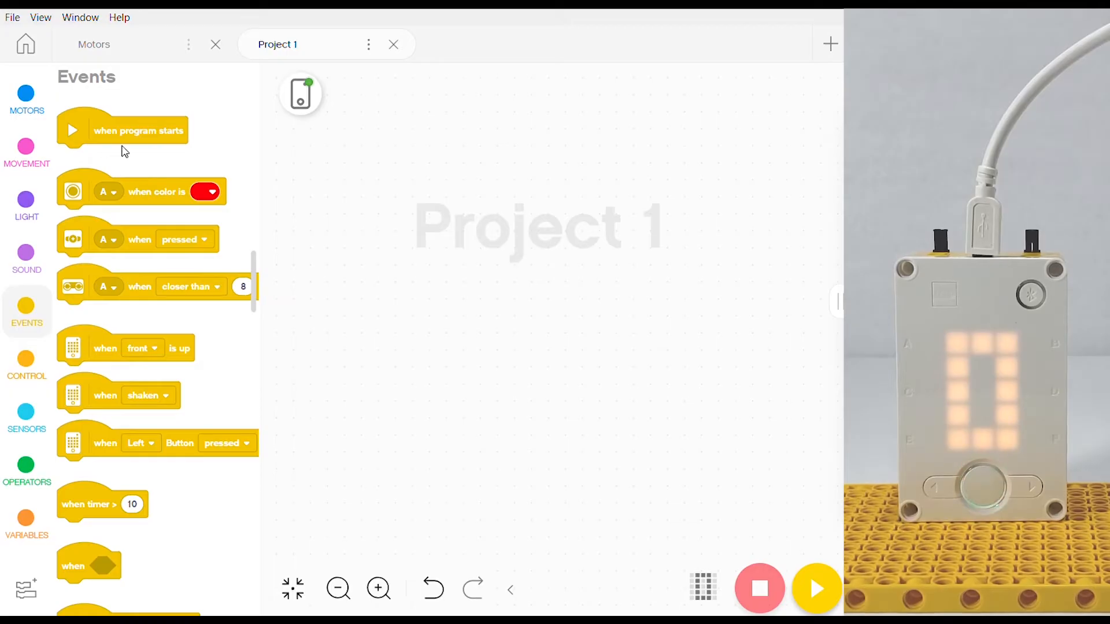
pyautogui.moveTo(139, 130); pyautogui.dragTo(484, 137)
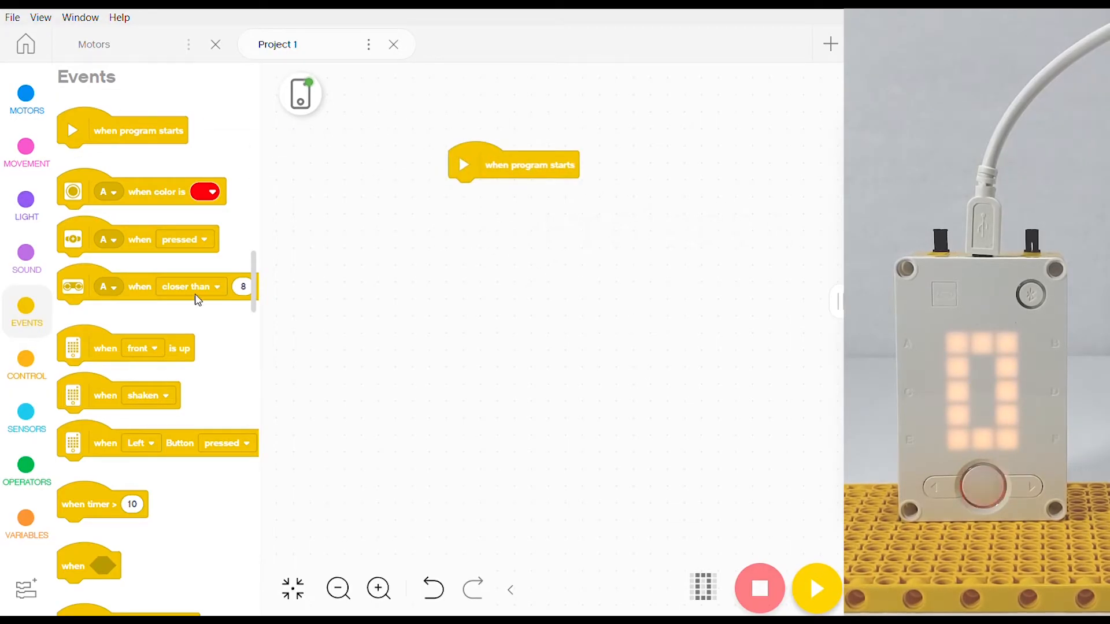
pyautogui.moveTo(134, 260)
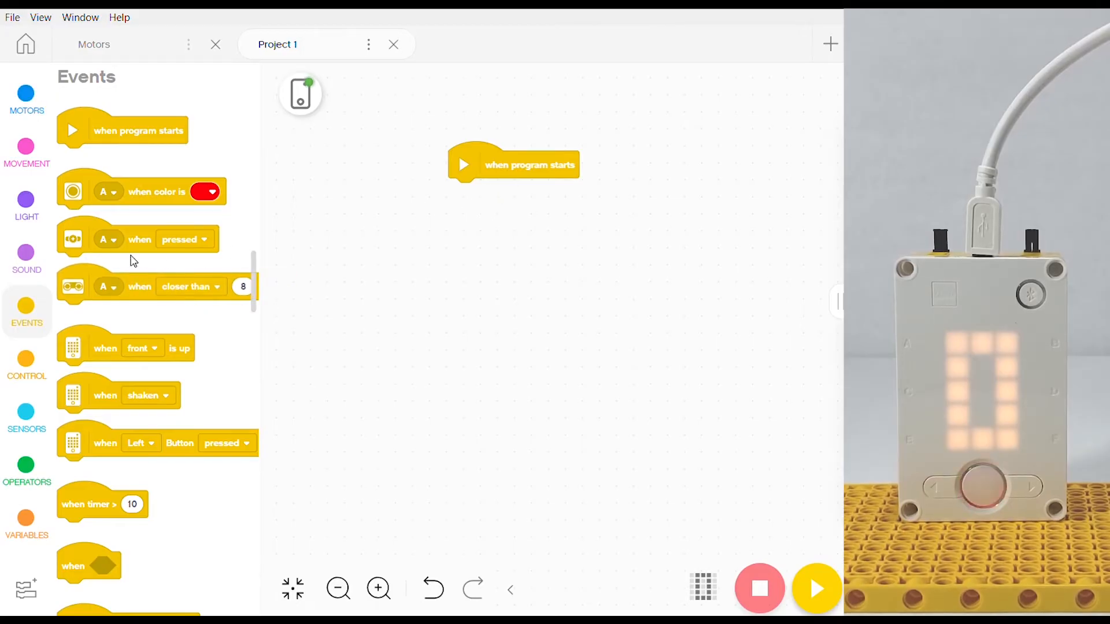
pyautogui.click(26, 98)
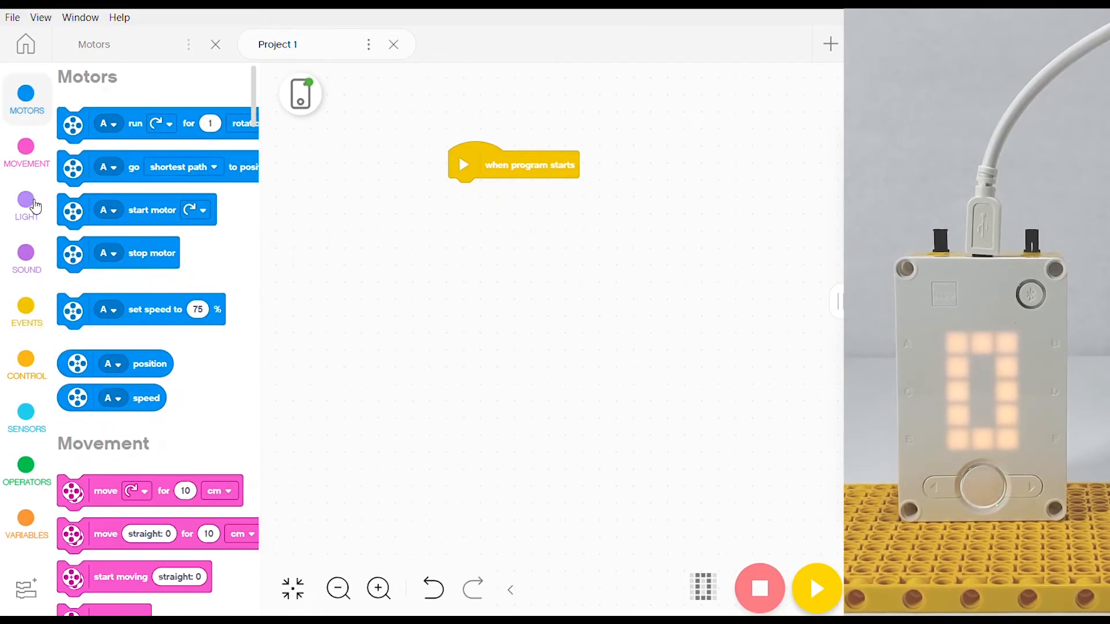
# - Attach a light 'turn on' image block under the start event and choose its image
pyautogui.click(27, 206)
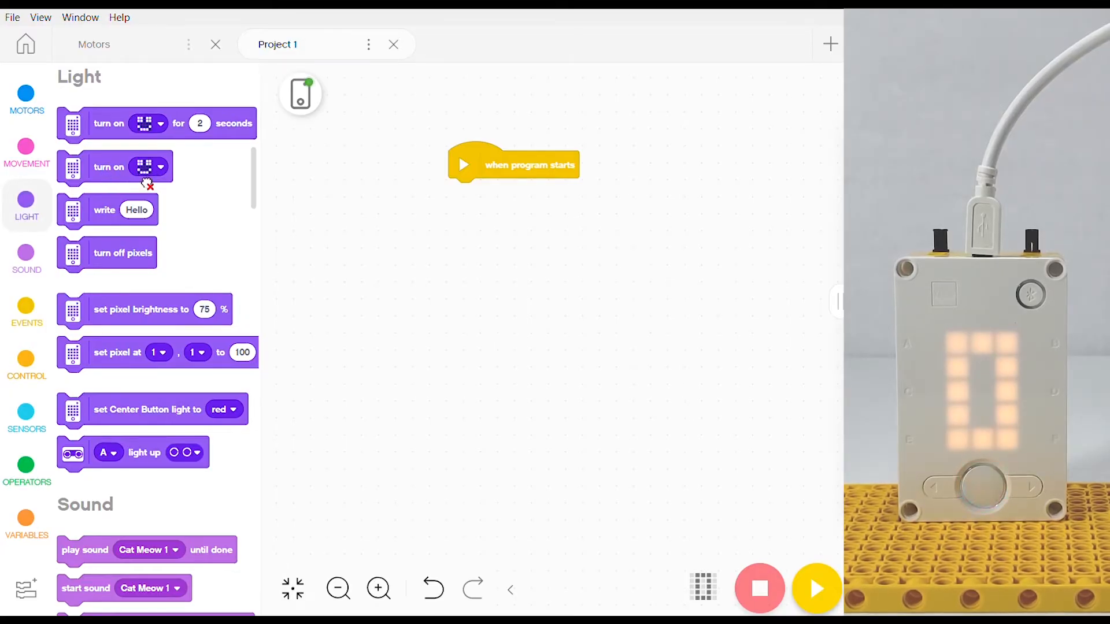
pyautogui.moveTo(115, 166); pyautogui.dragTo(506, 194)
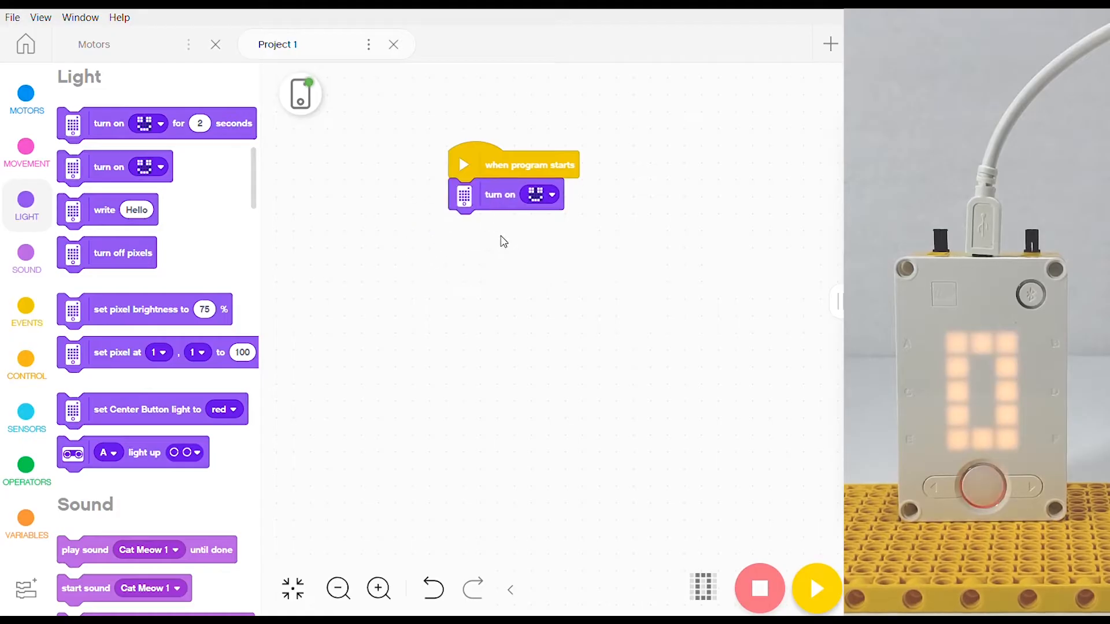
pyautogui.click(540, 195)
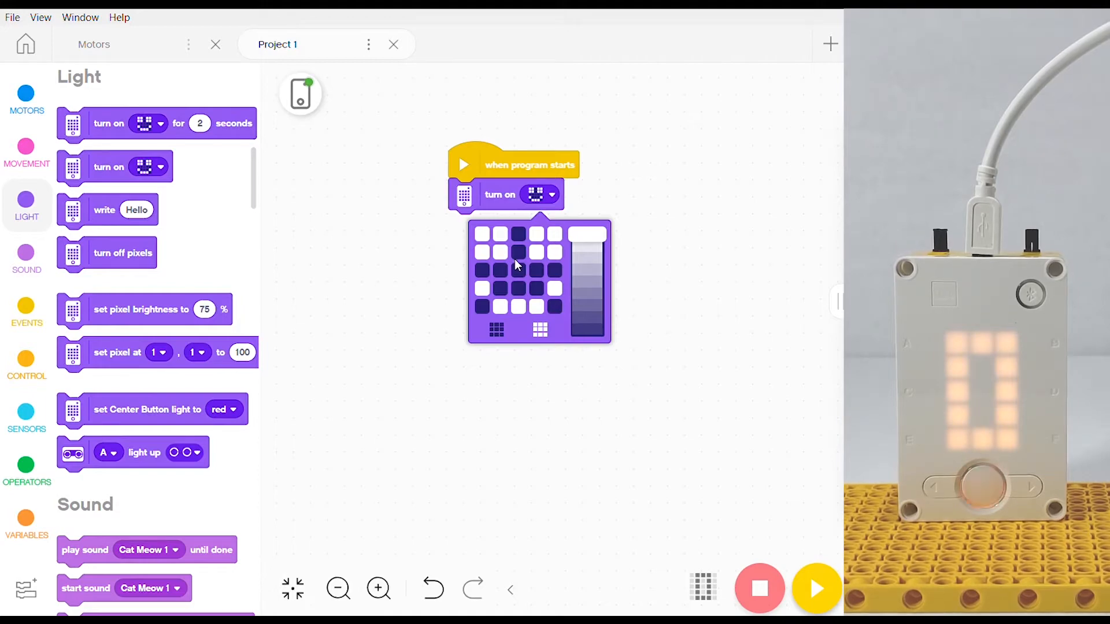
# - Edit the image into a custom pixel pattern, starting from all pixels off
pyautogui.click(540, 329)
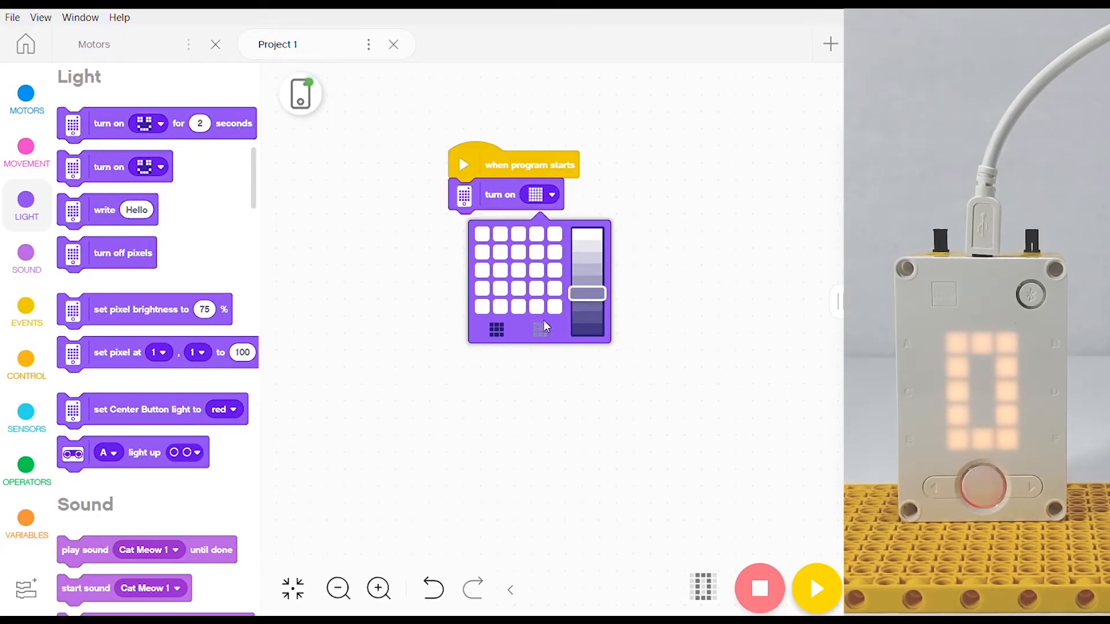
pyautogui.click(496, 330)
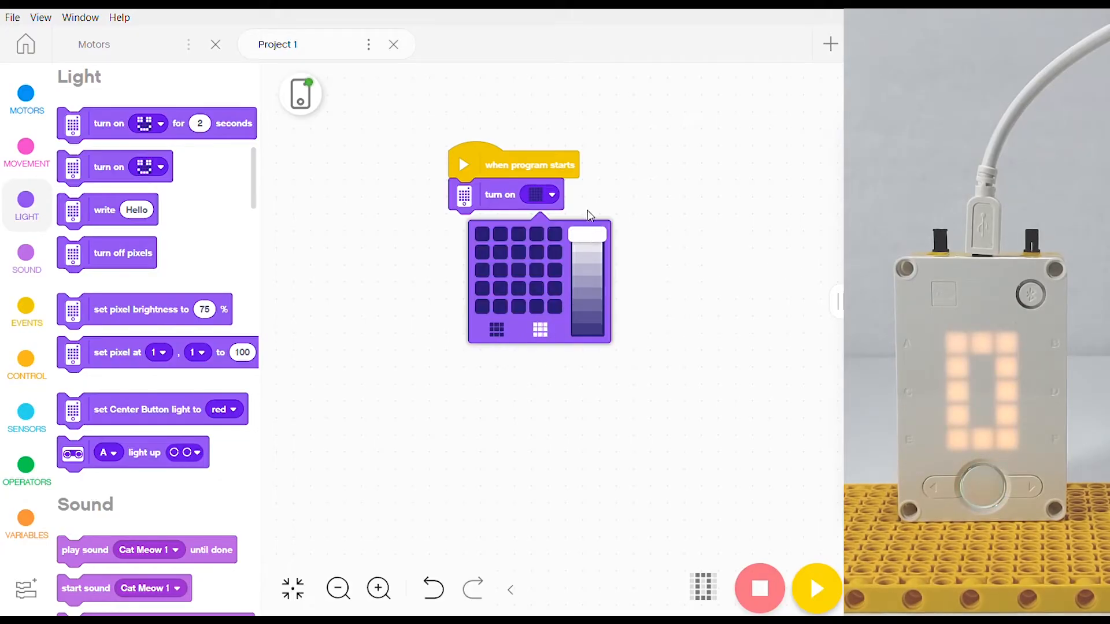
pyautogui.click(516, 279)
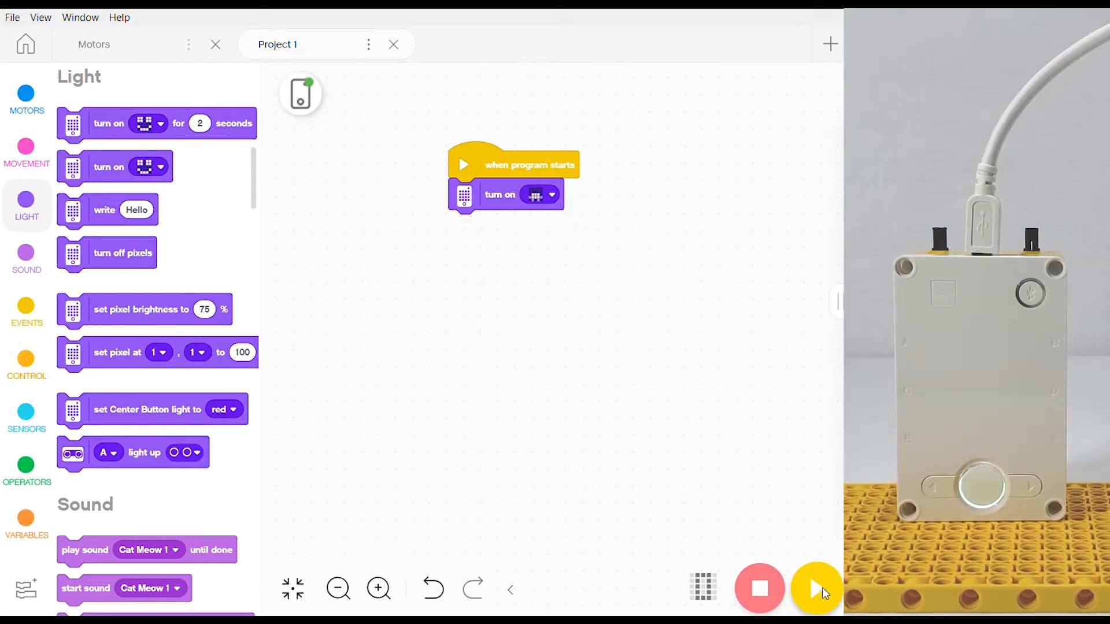
pyautogui.moveTo(815, 588)
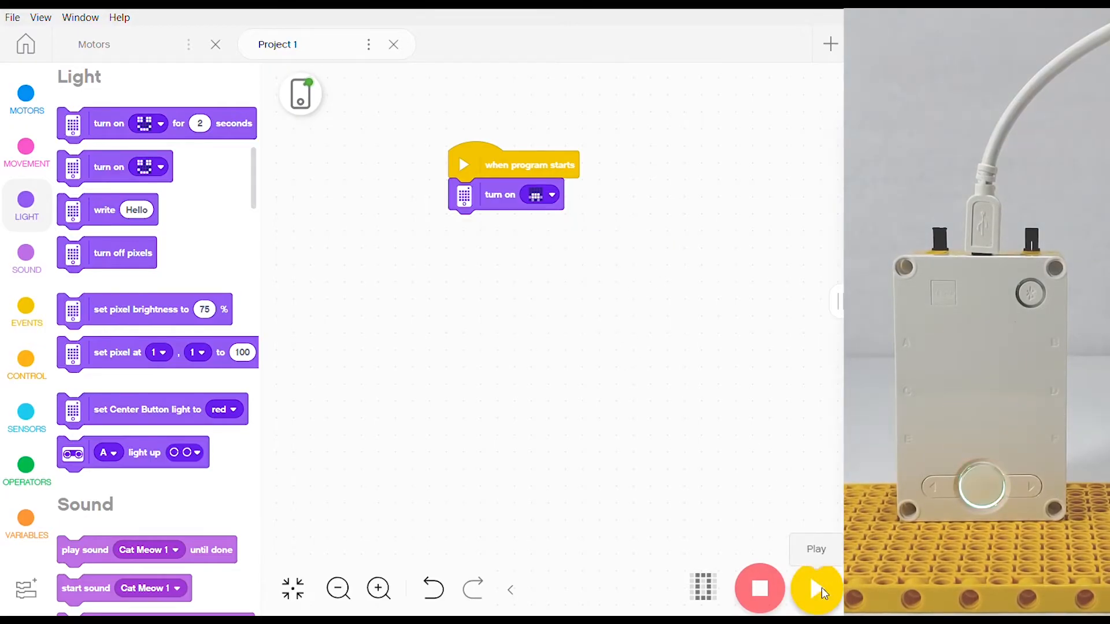
# - Run the custom-image program on the hub
pyautogui.click(815, 589)
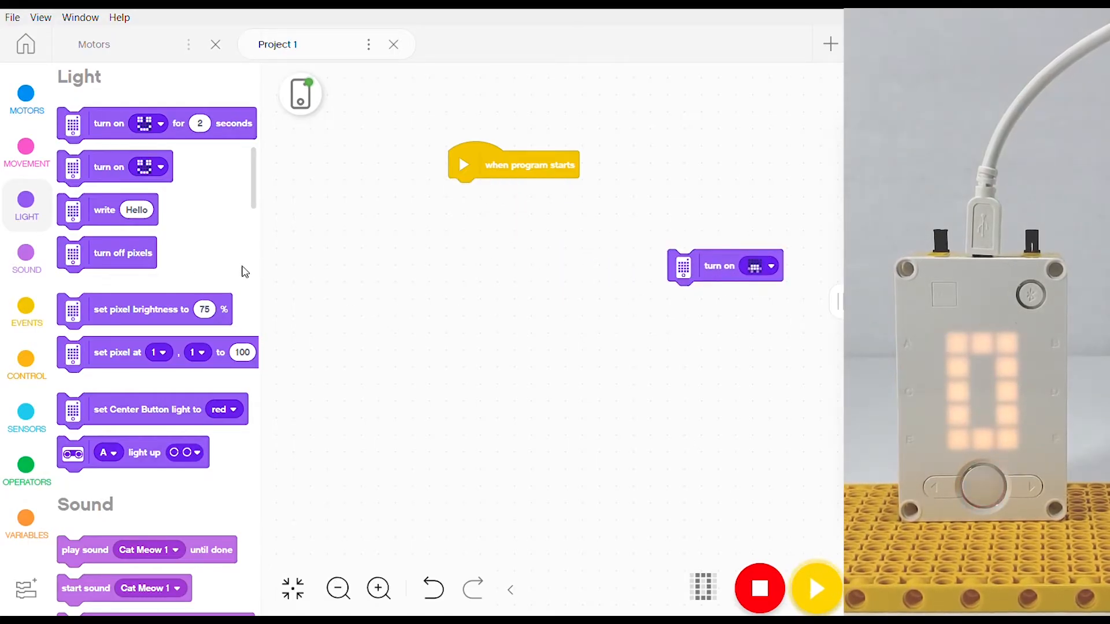
# - Attach a 'write' block under the start event with the text 'Bye Bye'
pyautogui.moveTo(108, 209); pyautogui.dragTo(293, 256)
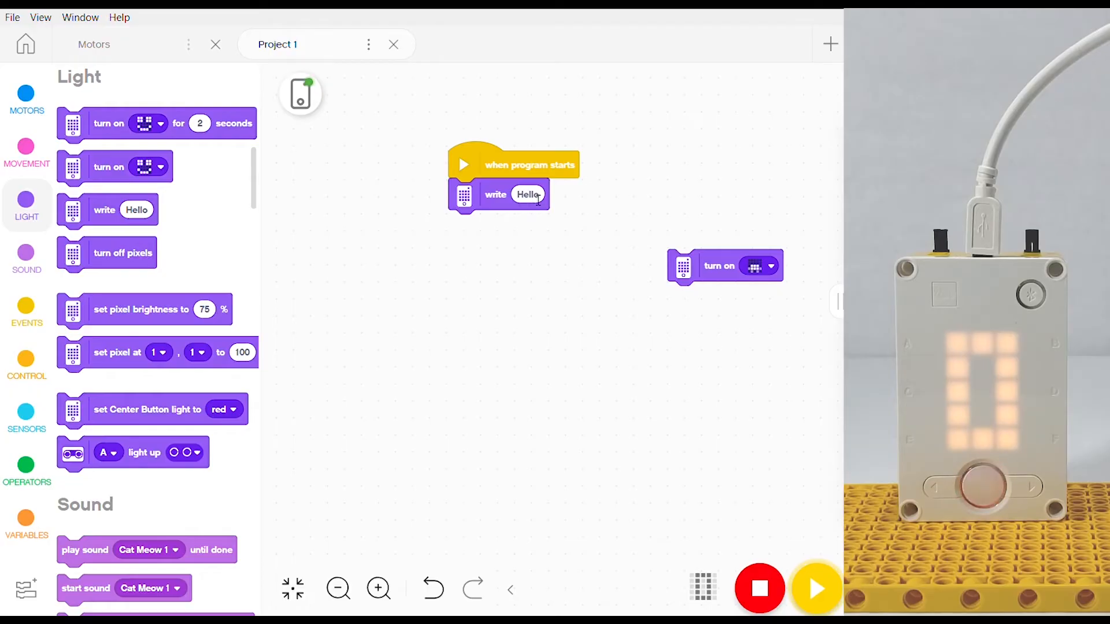
pyautogui.click(527, 194)
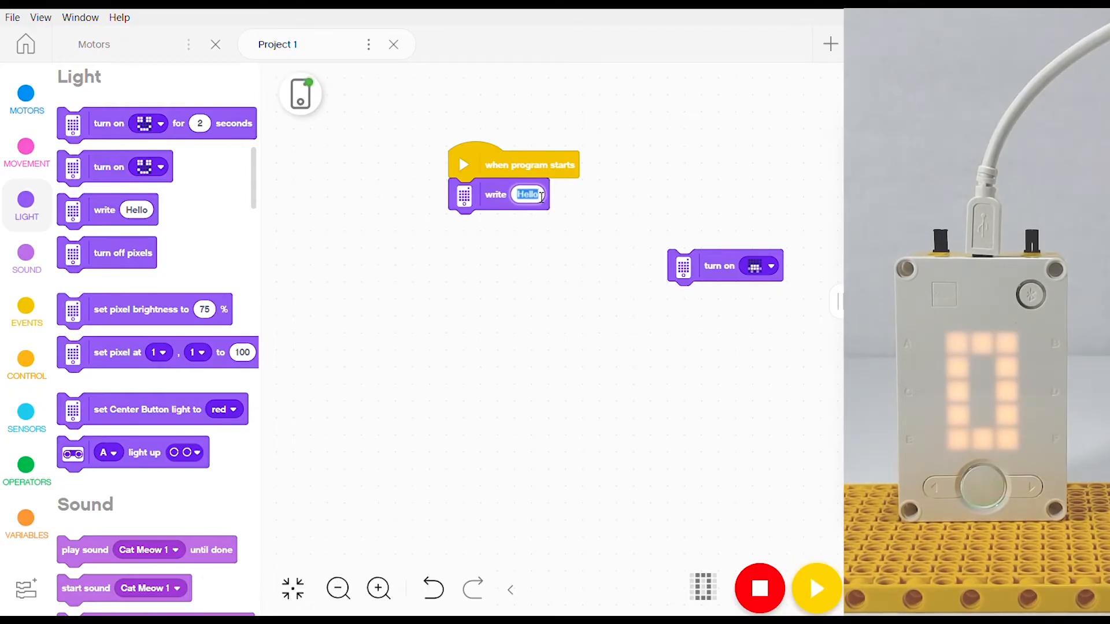
pyautogui.write('Bye Bye')
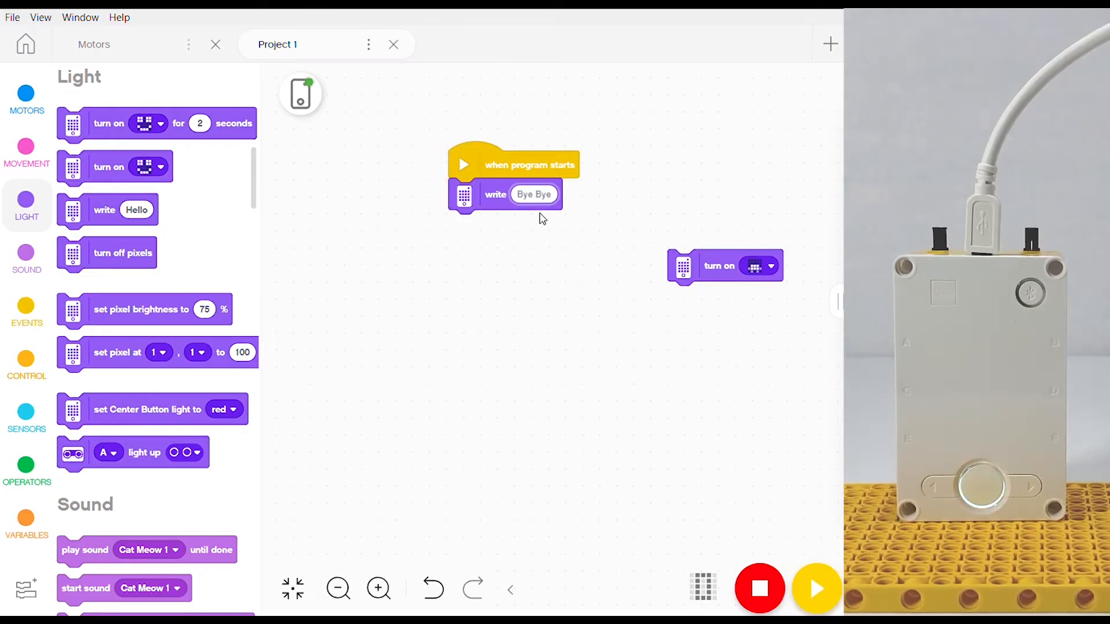
# - Change the scrolling text to 'Dr e' and run the program on the hub
pyautogui.click(533, 194)
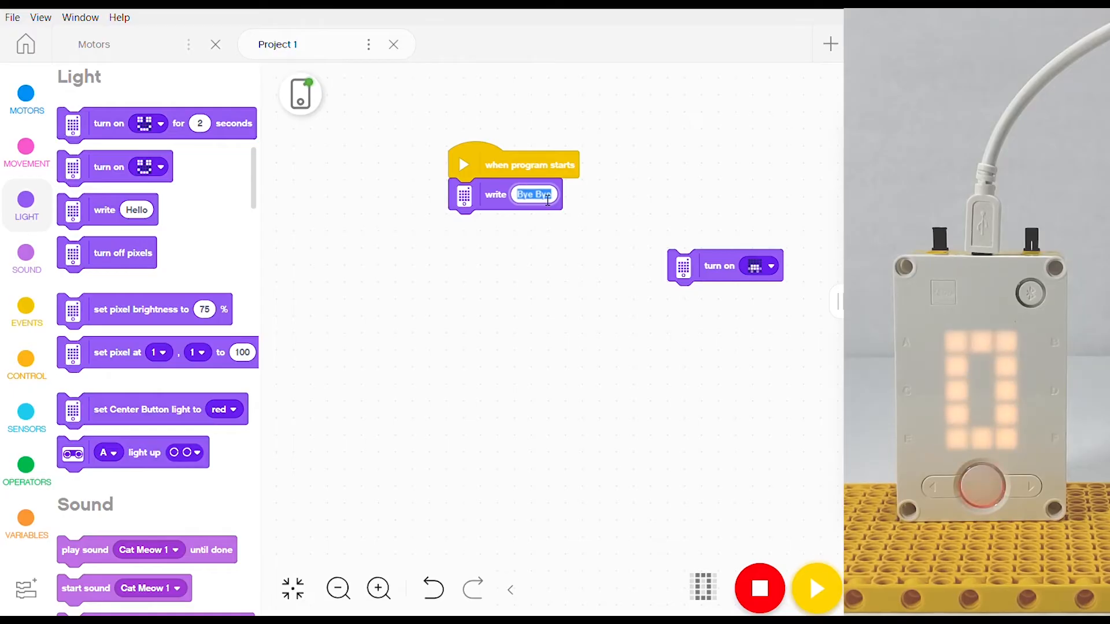
pyautogui.write('Dr e')
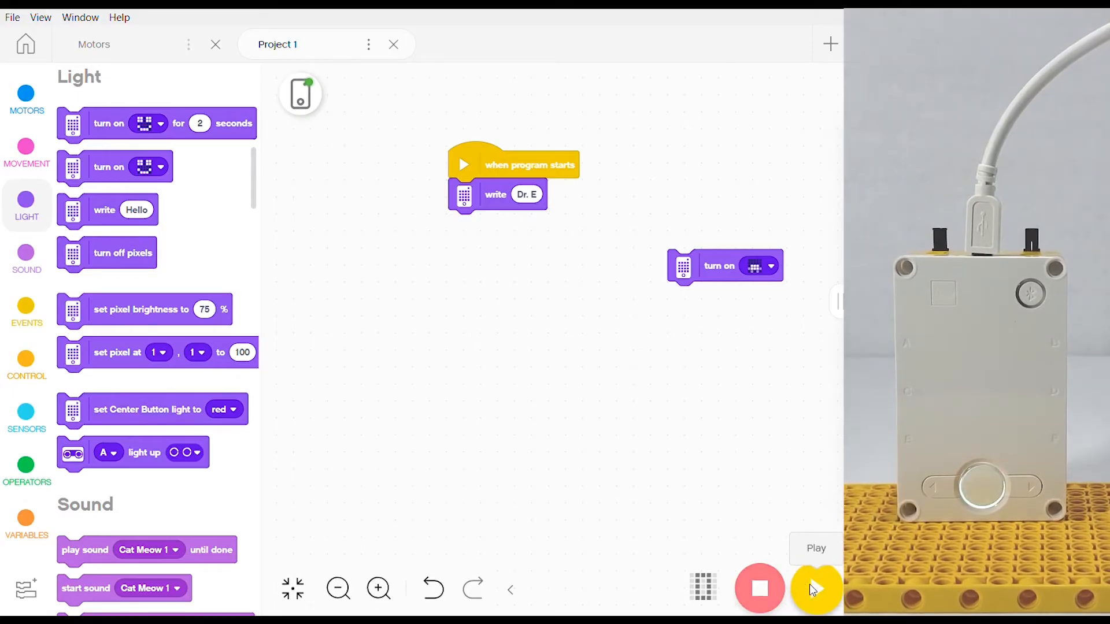
pyautogui.click(815, 588)
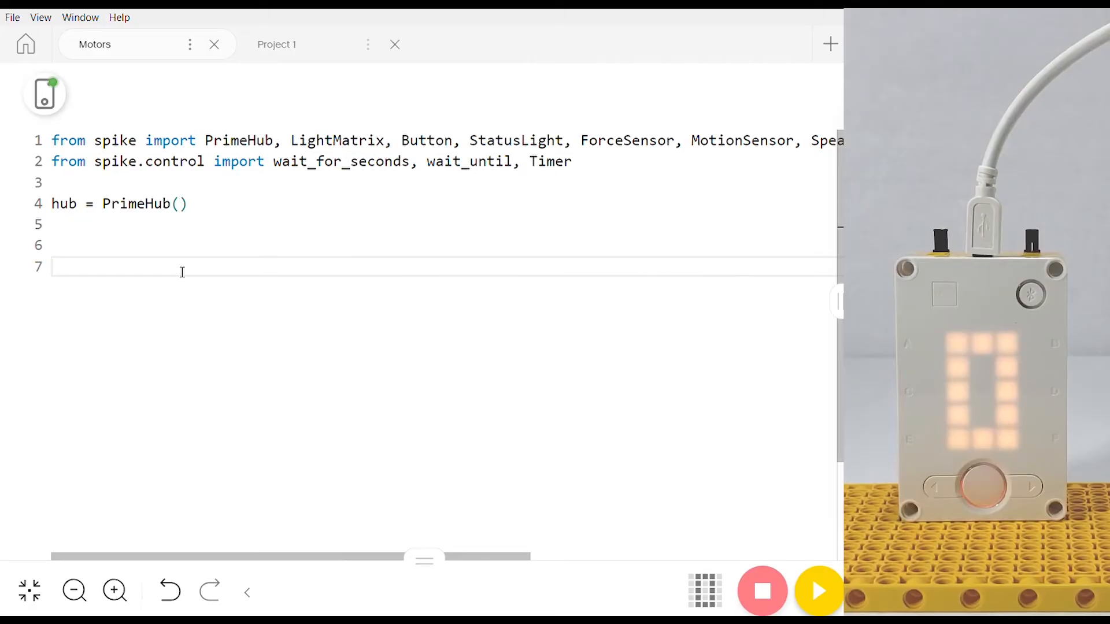
# - Select PrimeHub and hub in the Motors Python script to locate the hub setup code
pyautogui.doubleClick(238, 139)
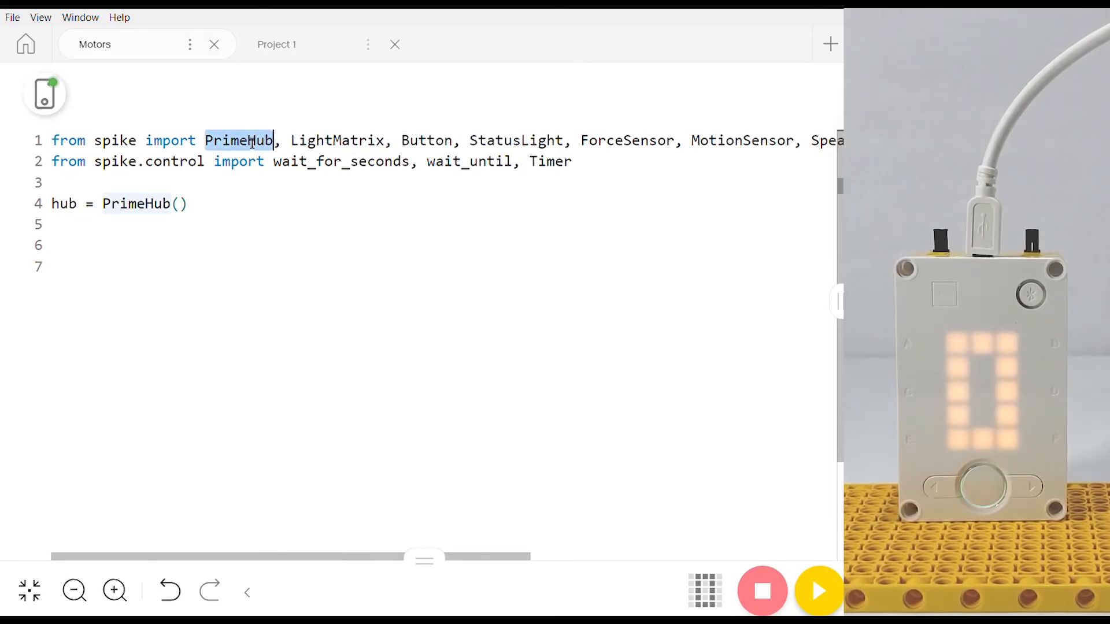
pyautogui.click(200, 203)
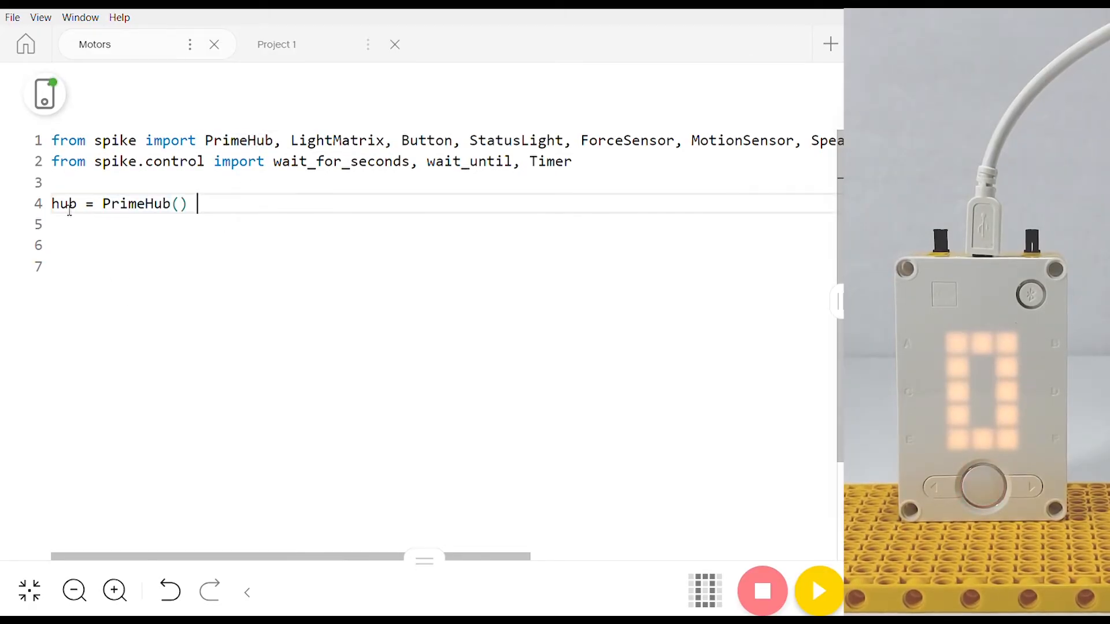
pyautogui.doubleClick(63, 204)
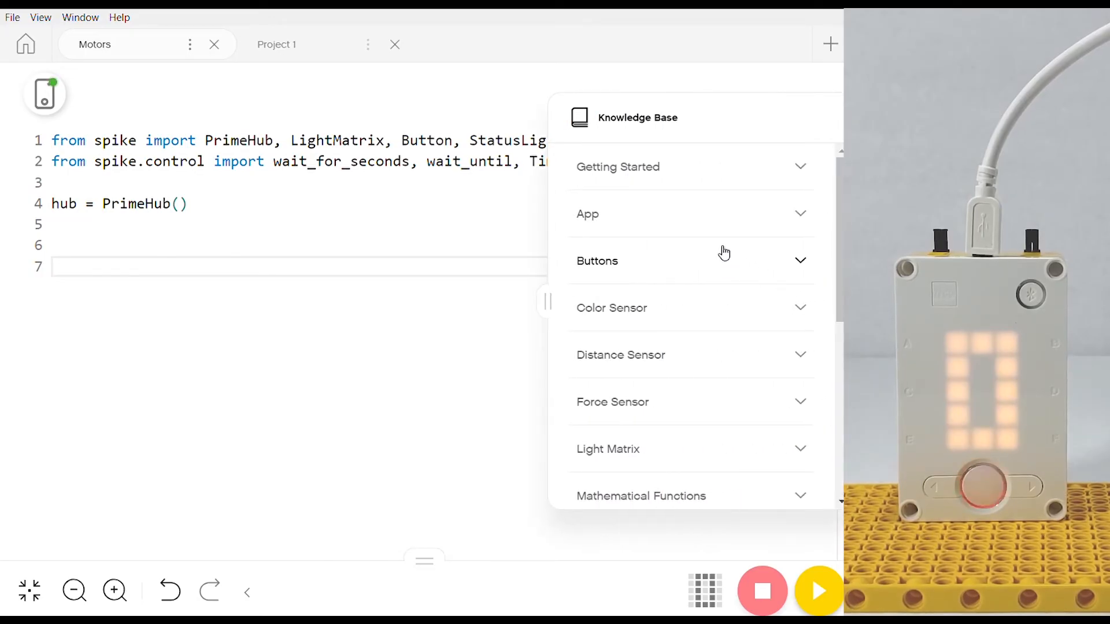
# - Browse the Light Matrix show_image() documentation in the Knowledge Base
pyautogui.scroll(-3)
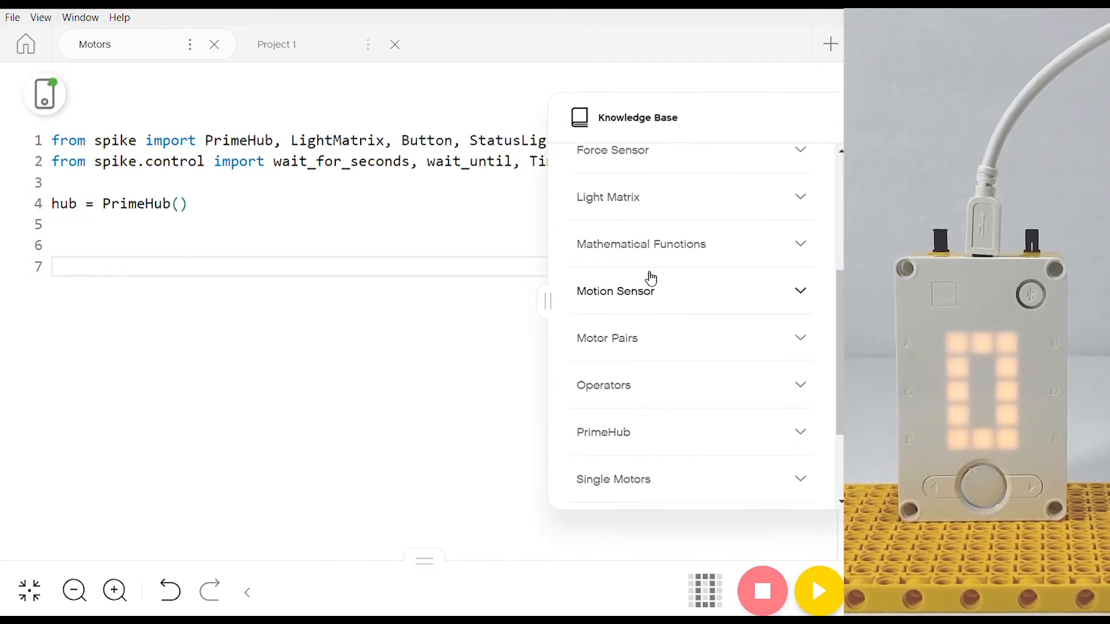
pyautogui.moveTo(623, 205)
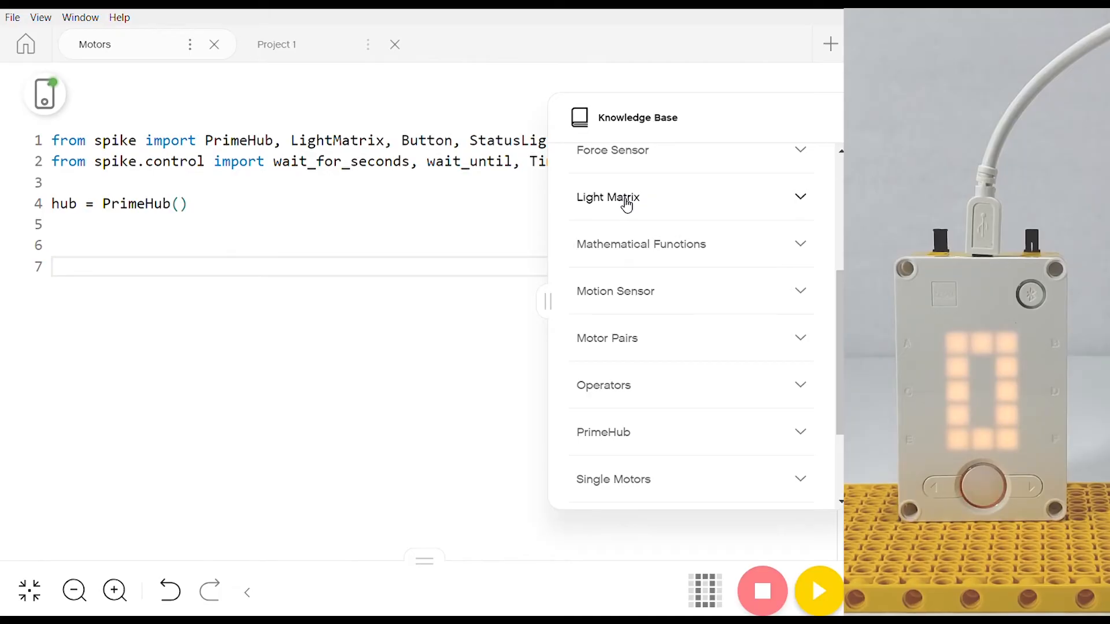
pyautogui.click(608, 197)
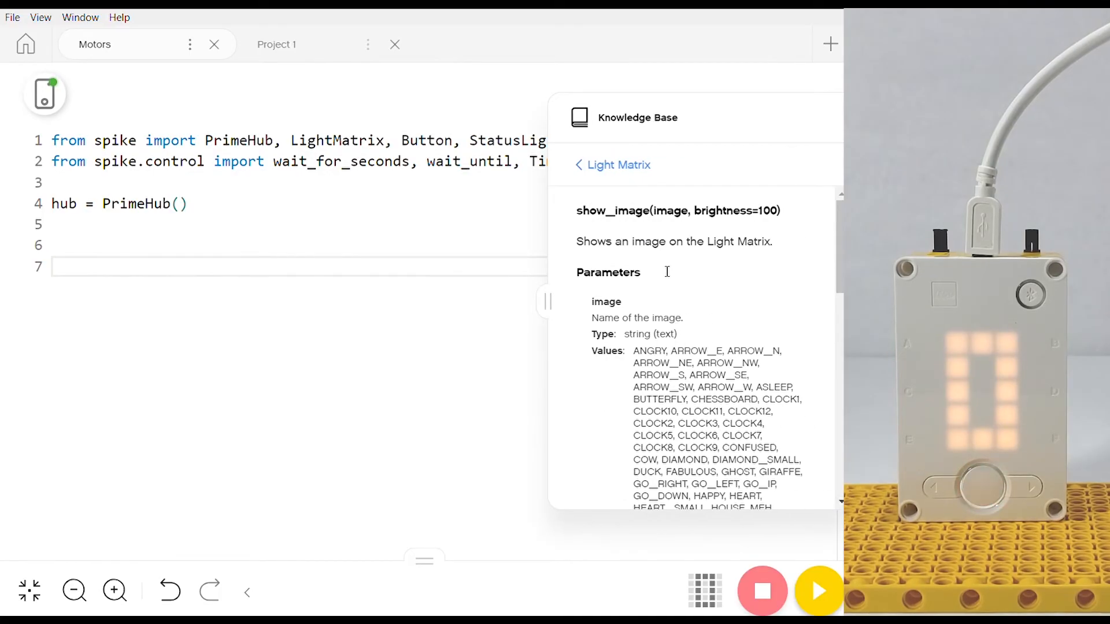
pyautogui.scroll(-3)
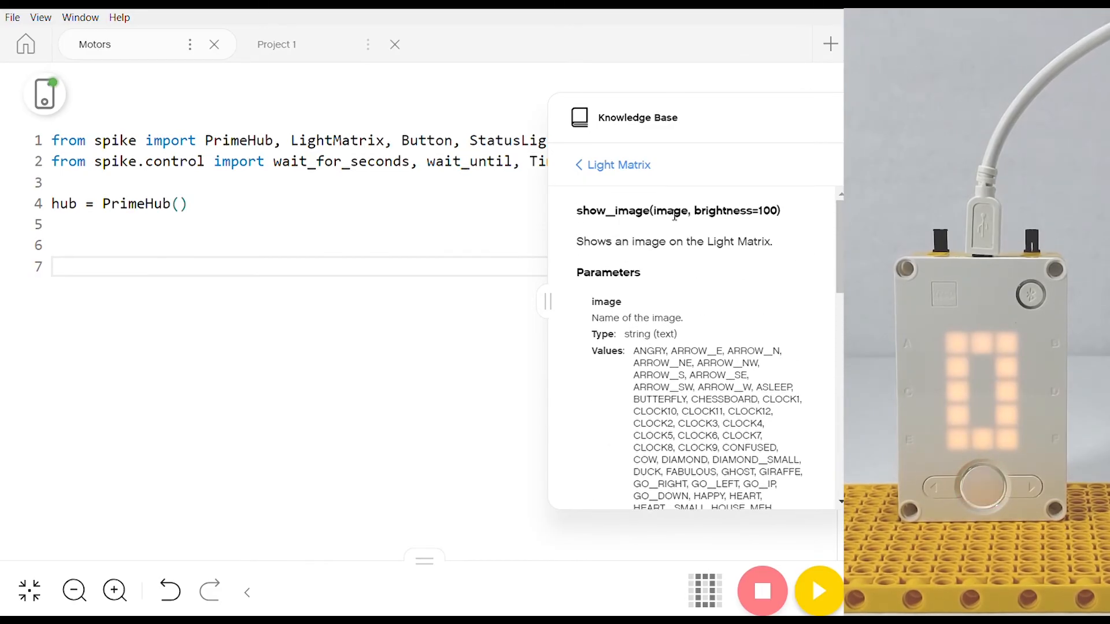
pyautogui.scroll(-3)
pyautogui.write("hub.light_matrix.show_image('HAPPY')")
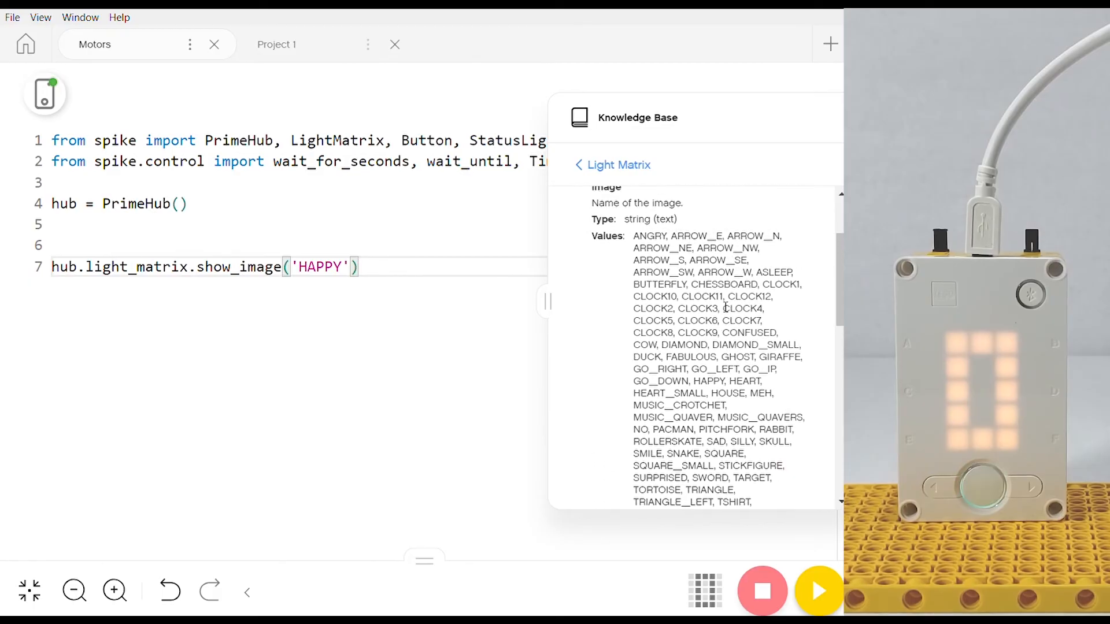
# - Replace HAPPY with CHESSBOARD on line 7 and run the script on the hub
pyautogui.doubleClick(724, 284)
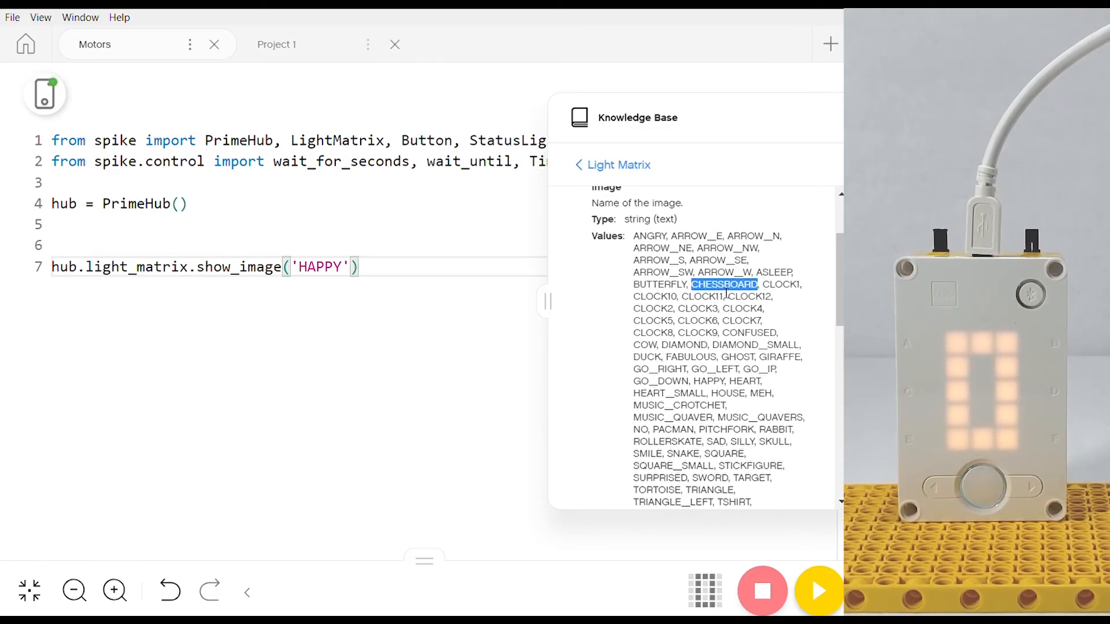
pyautogui.doubleClick(320, 267)
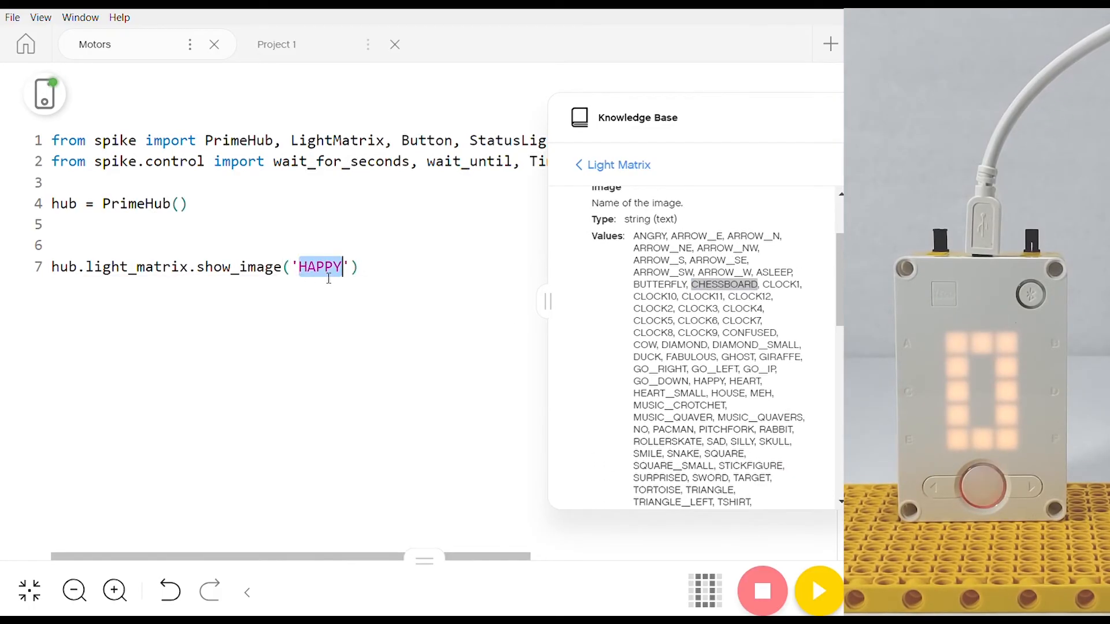
pyautogui.write('CHESSBOARD')
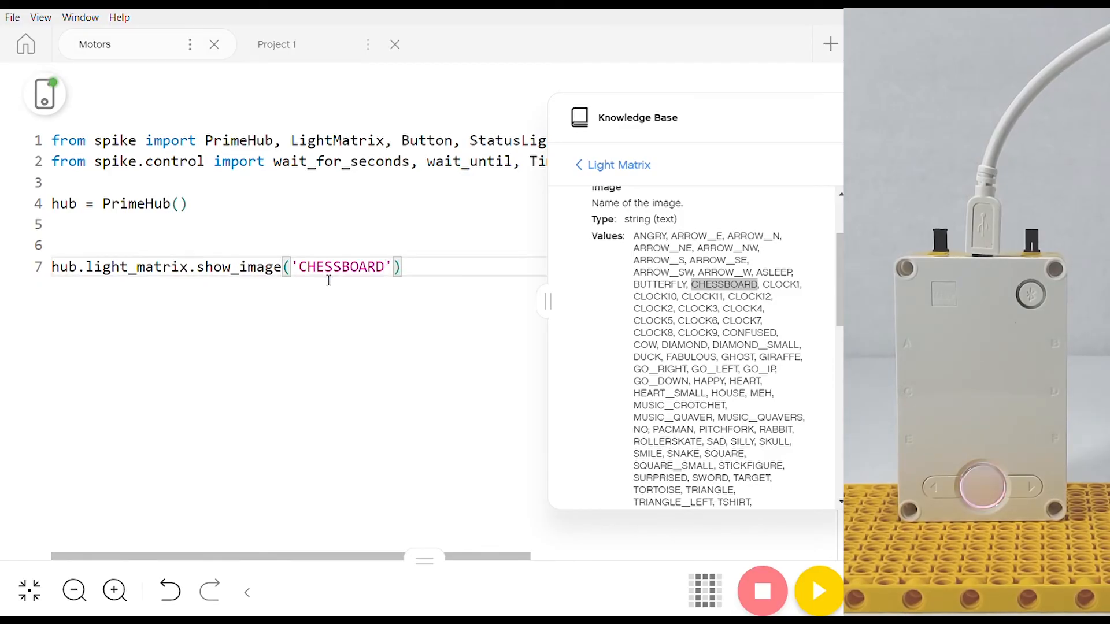
pyautogui.moveTo(818, 593)
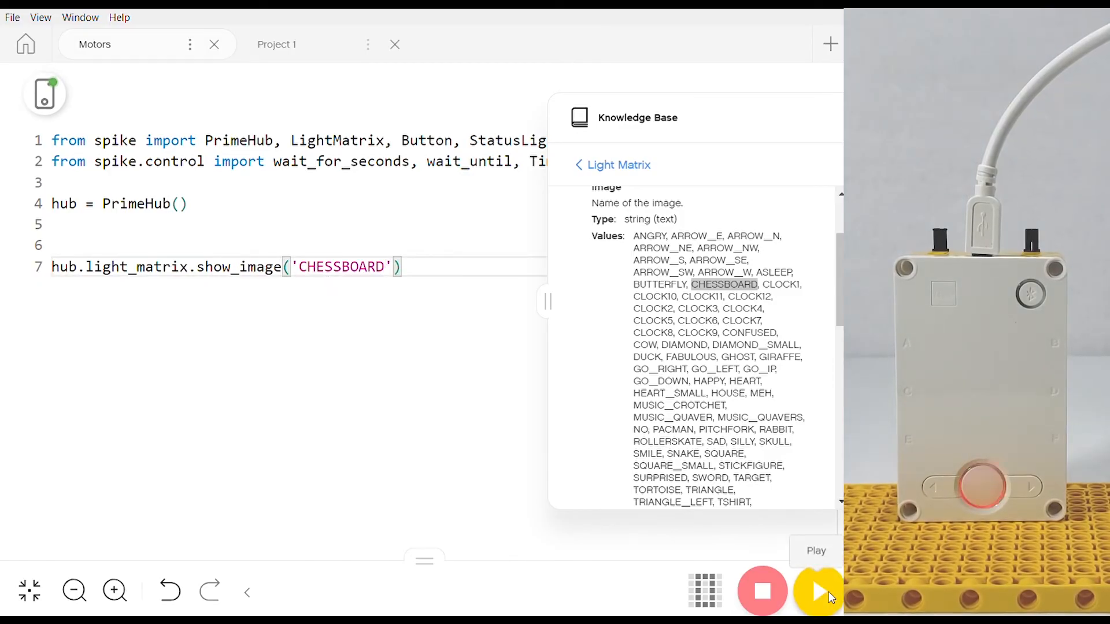
pyautogui.click(761, 591)
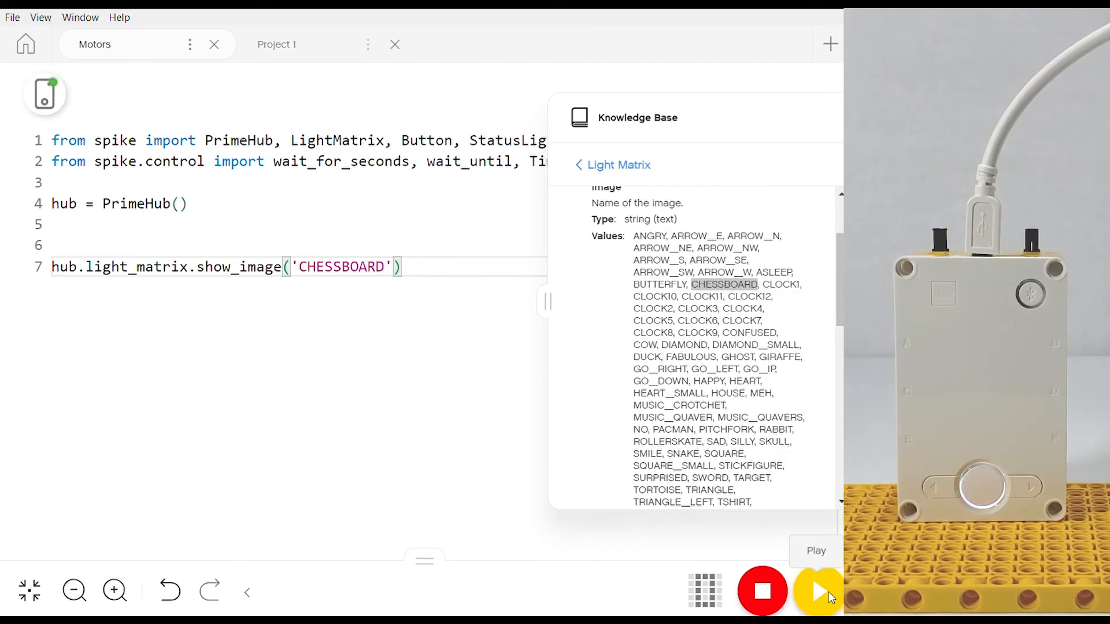
pyautogui.click(818, 591)
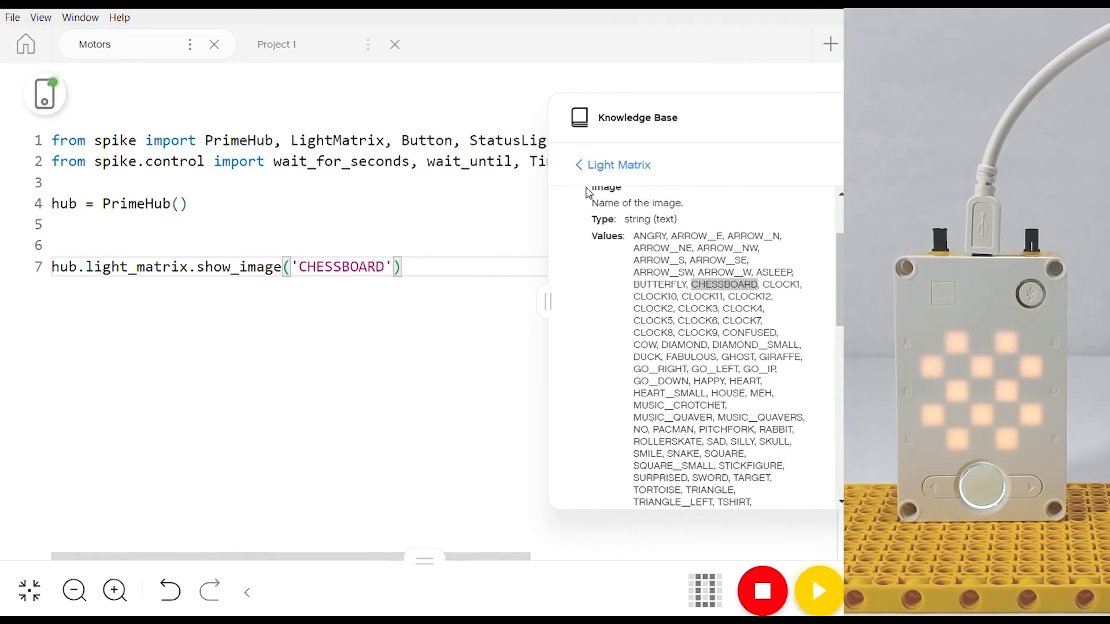
# - Take the write('Hello!') example from the Light Matrix docs over line 7 and select Hello
pyautogui.click(613, 166)
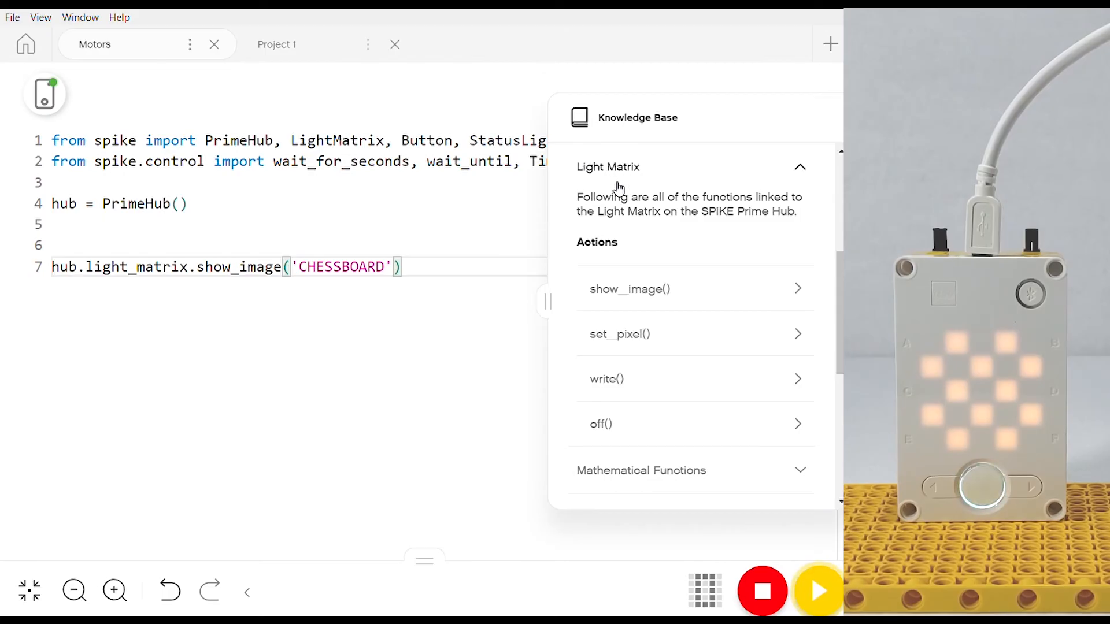
pyautogui.click(606, 379)
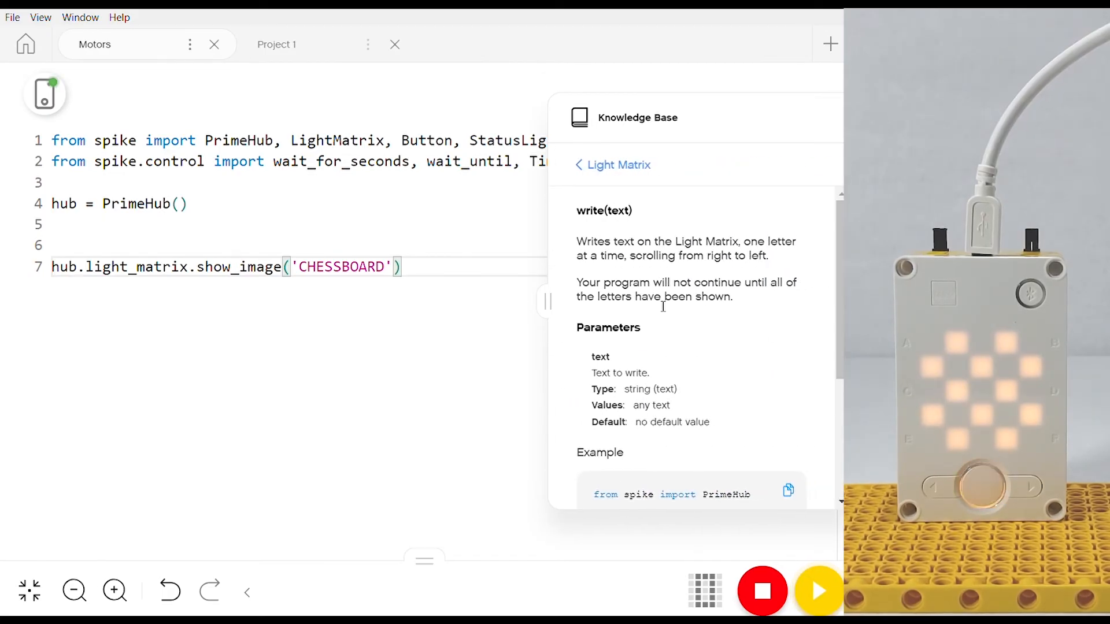
pyautogui.scroll(-3)
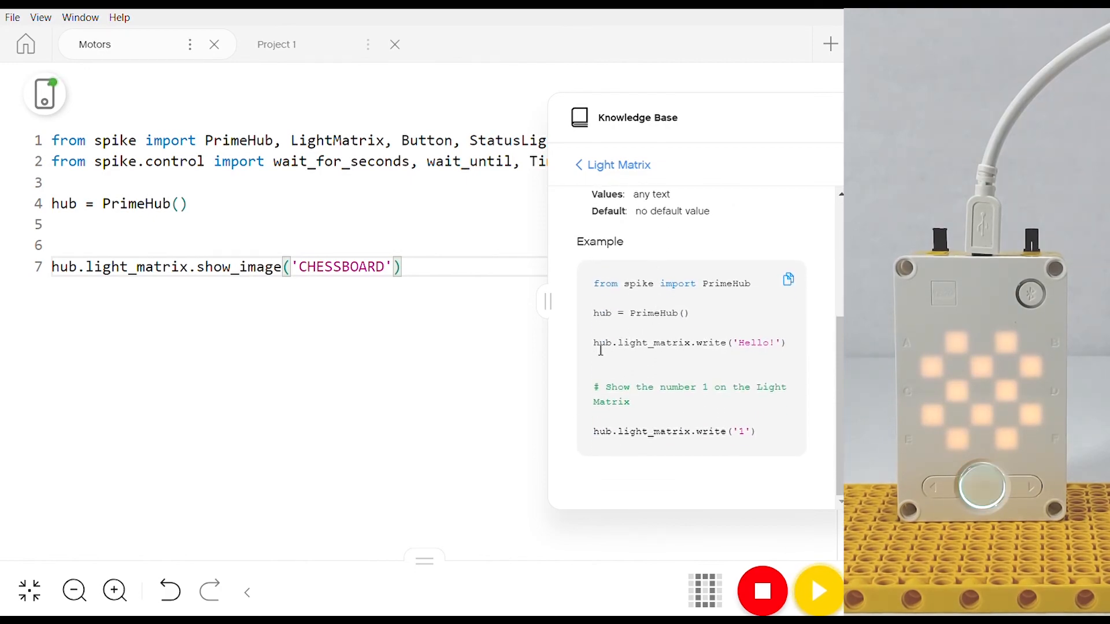
pyautogui.doubleClick(689, 342)
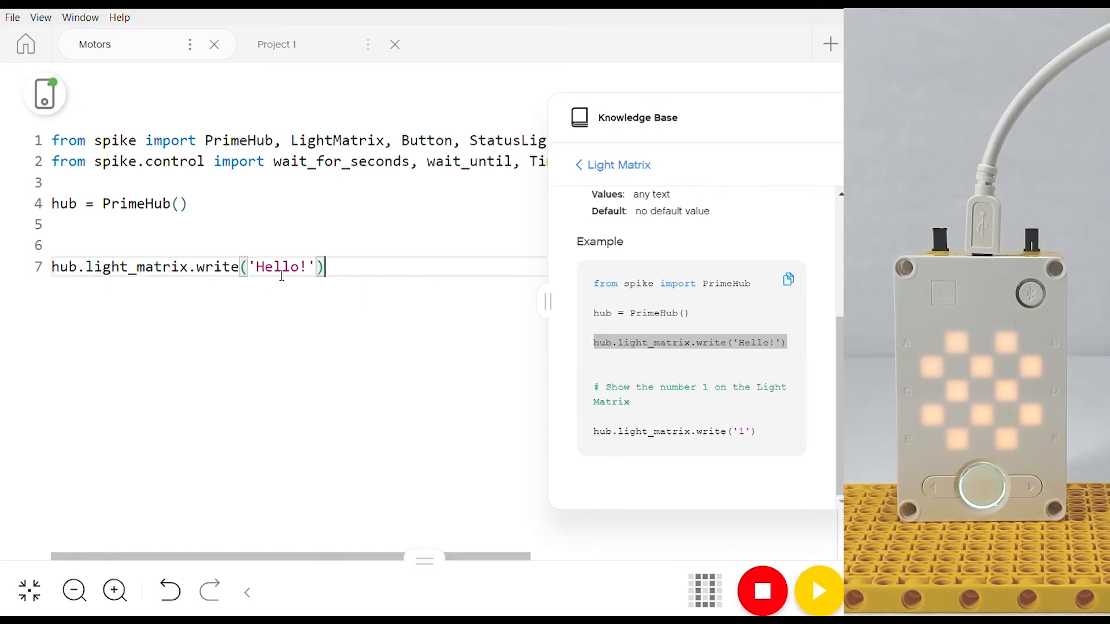
pyautogui.doubleClick(281, 267)
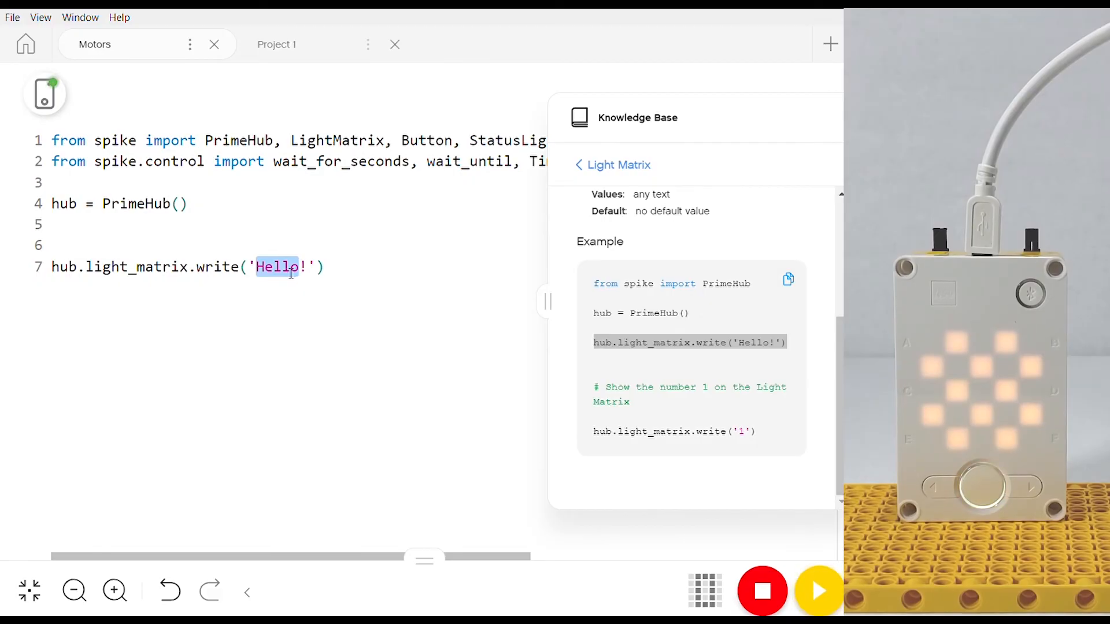
# - Change the written text to 'Turtle!' and run the script so the hub scrolls it
pyautogui.write('Turtle!')
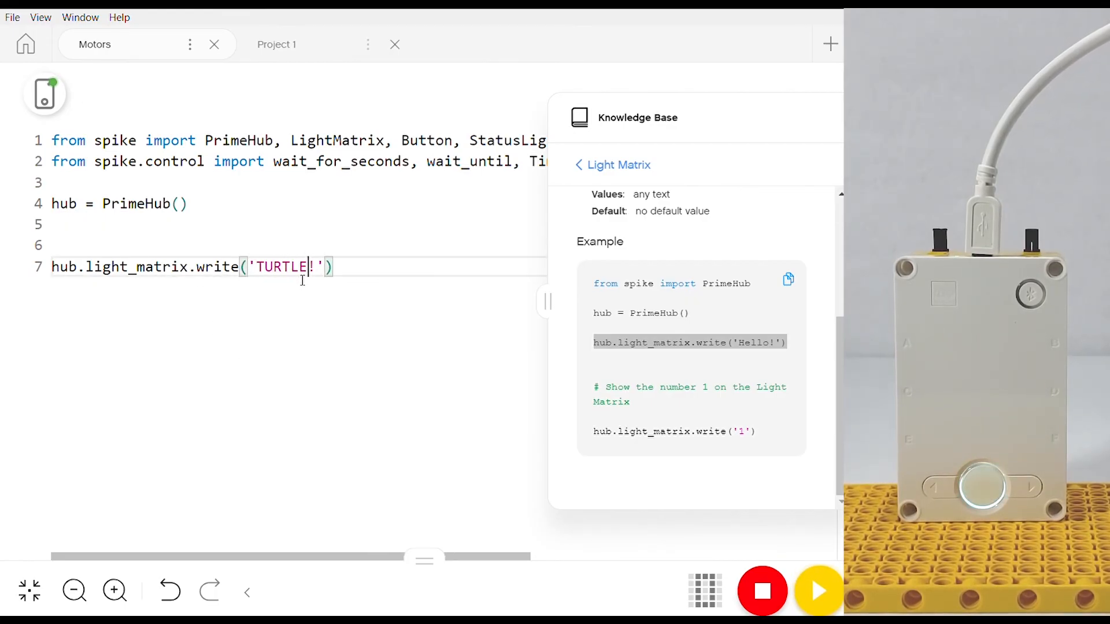
pyautogui.click(818, 592)
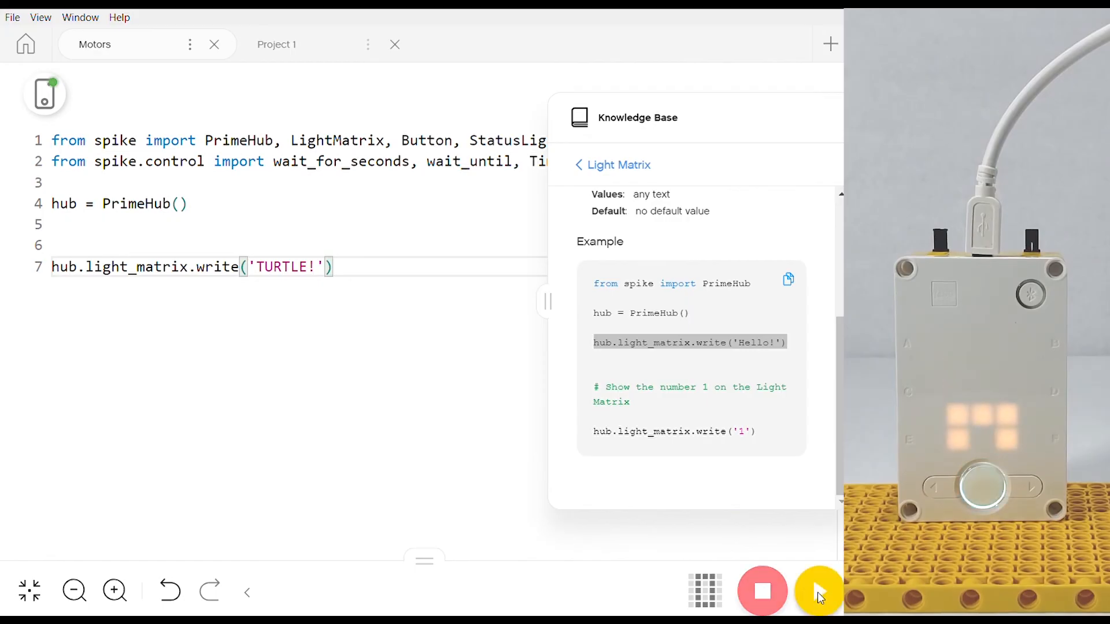
pyautogui.click(818, 590)
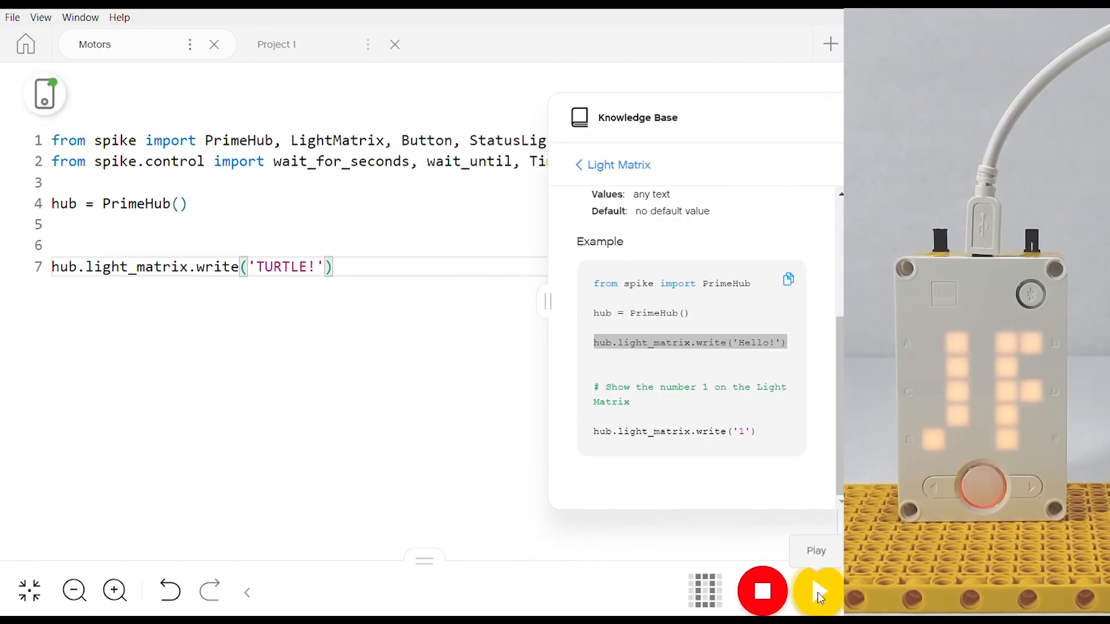
pyautogui.click(818, 590)
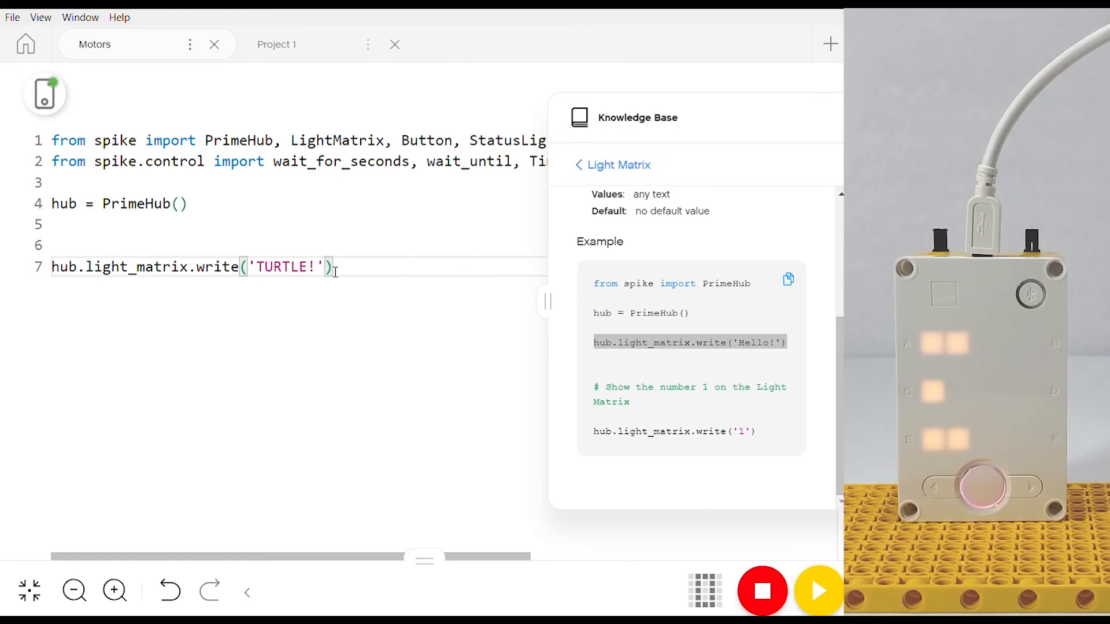